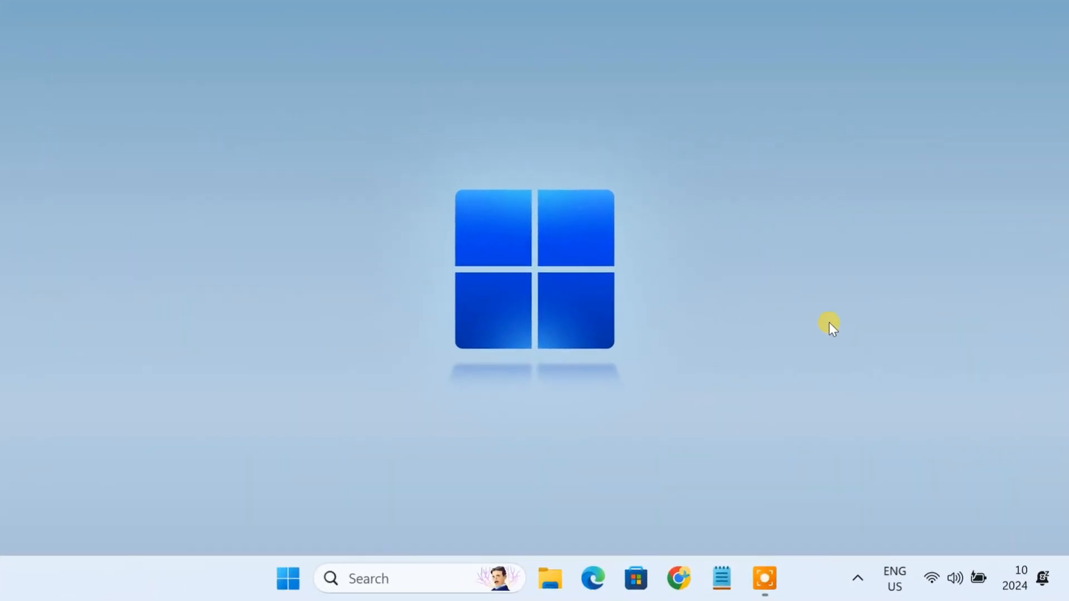
Search Google for 'spacedesk' in Chrome and open the official spacedesk.net site.
click(678, 579)
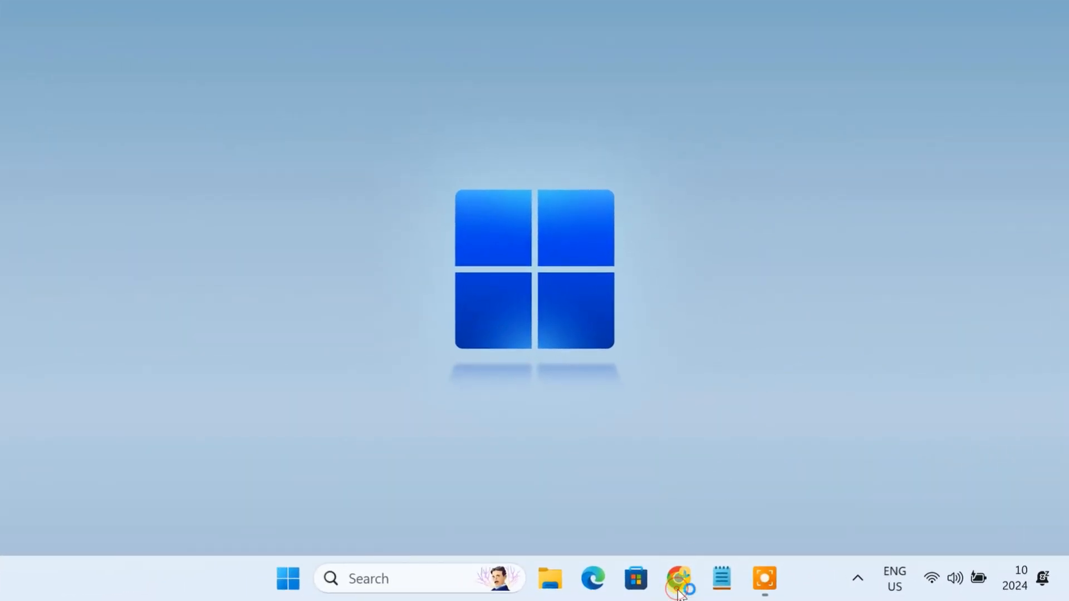
click(678, 583)
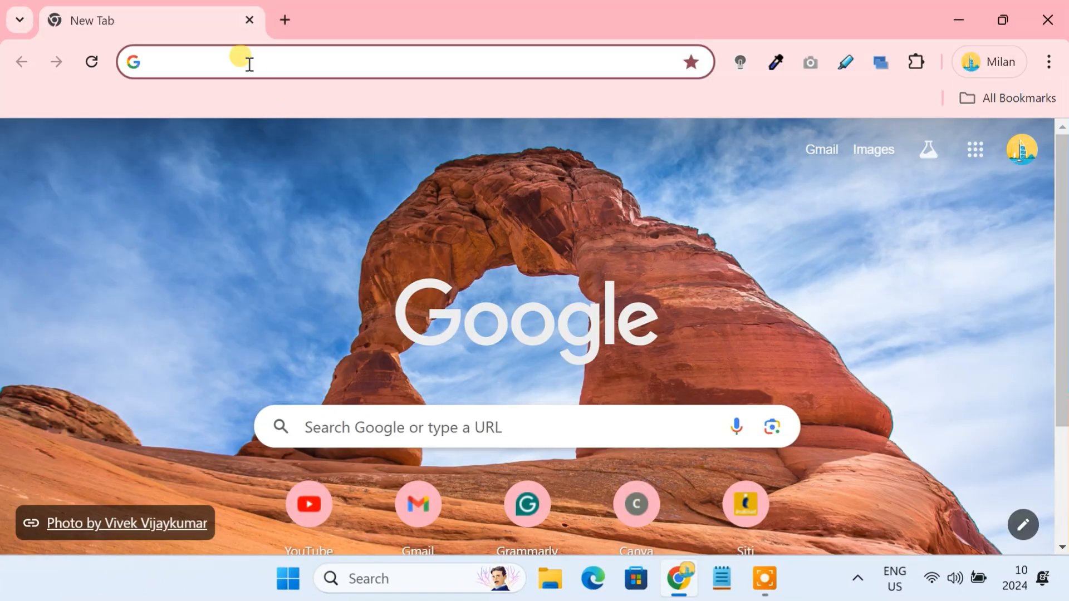
text(spaced)
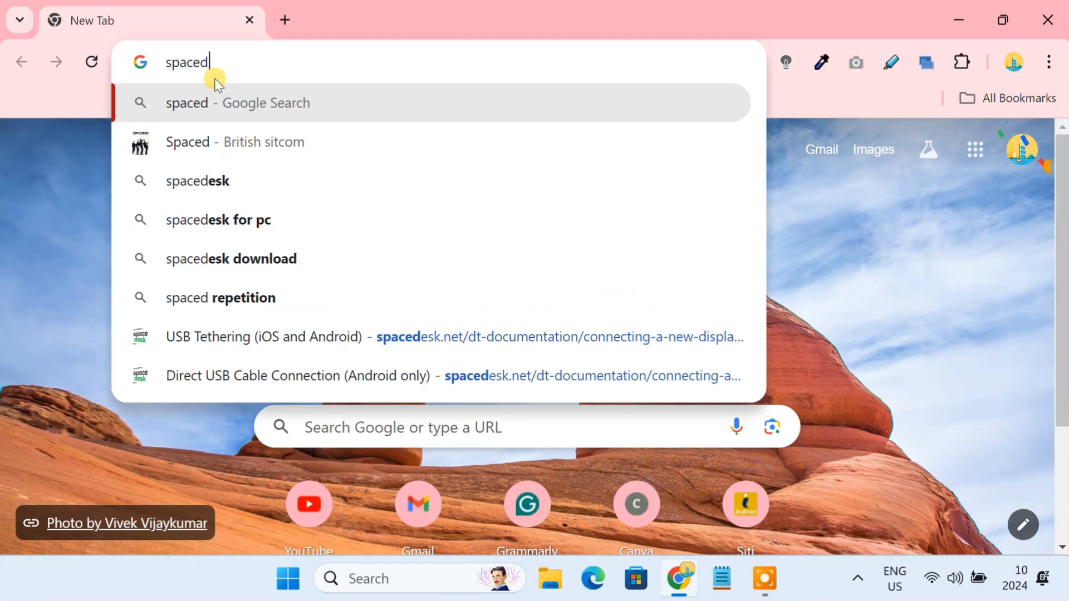
click(197, 181)
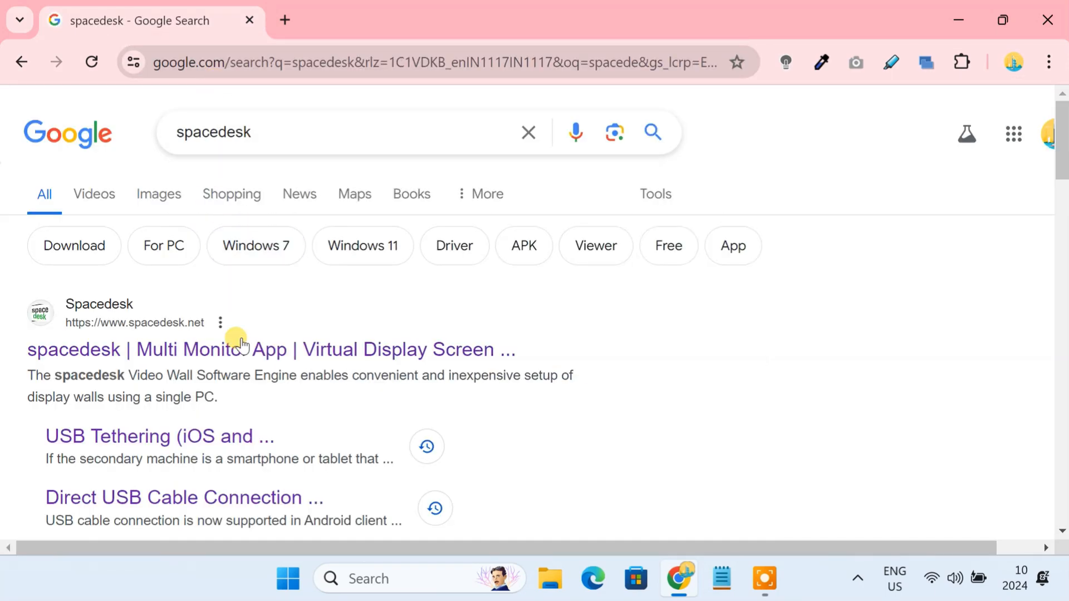
click(271, 349)
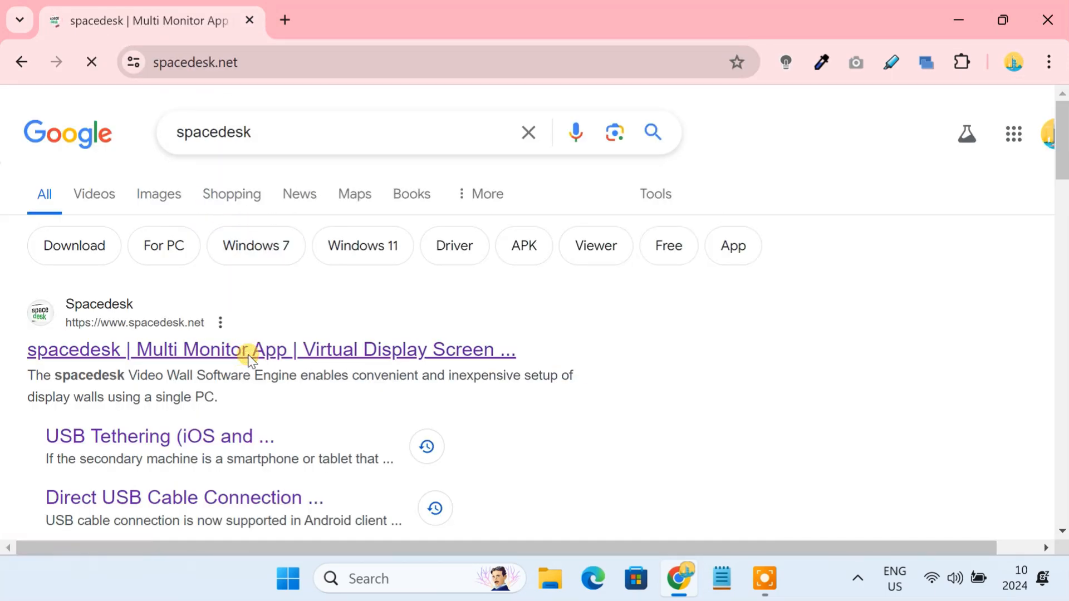
Download the spacedesk Windows 10/11 64-bit driver installer, version 2.1.21.
click(271, 349)
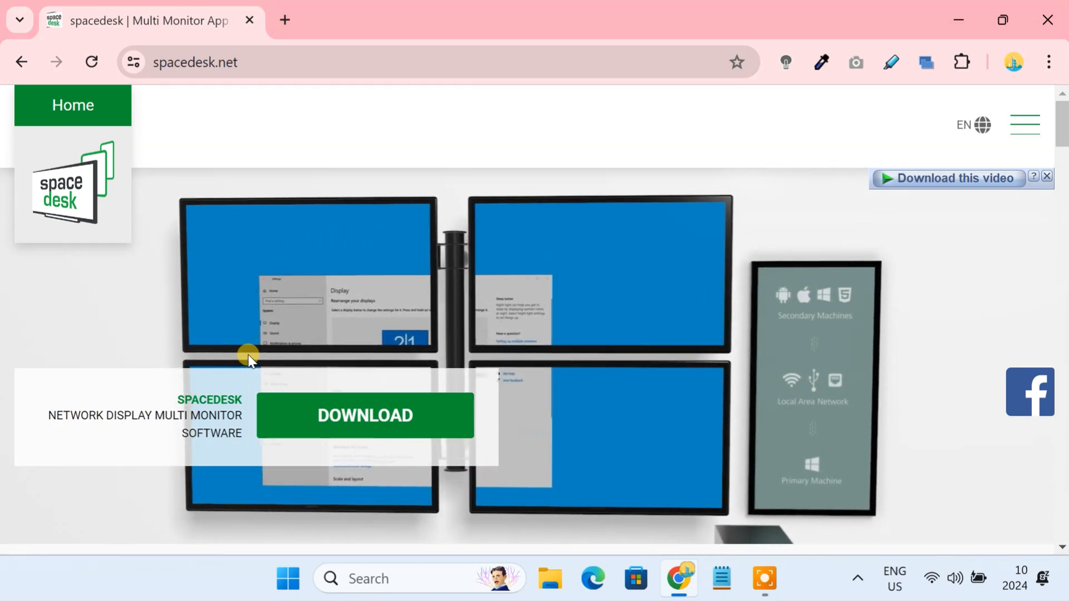
click(364, 409)
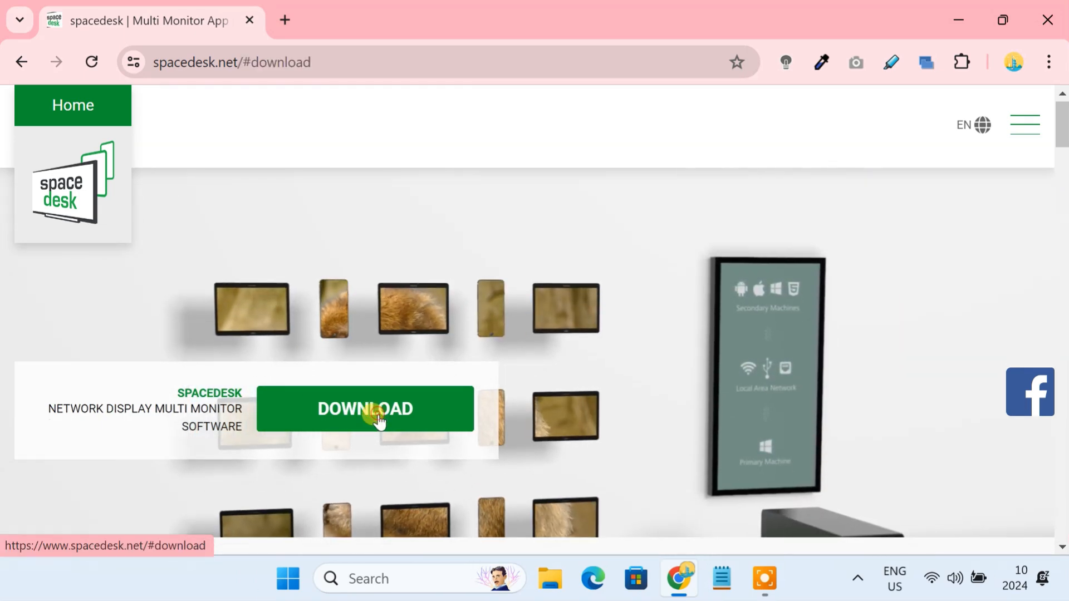
click(364, 409)
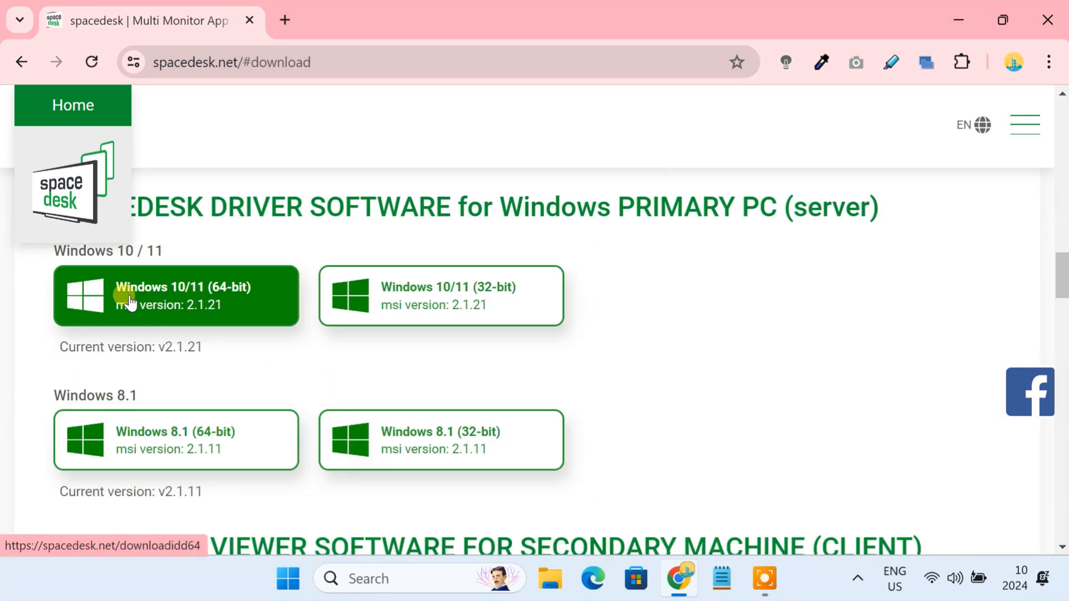
click(175, 295)
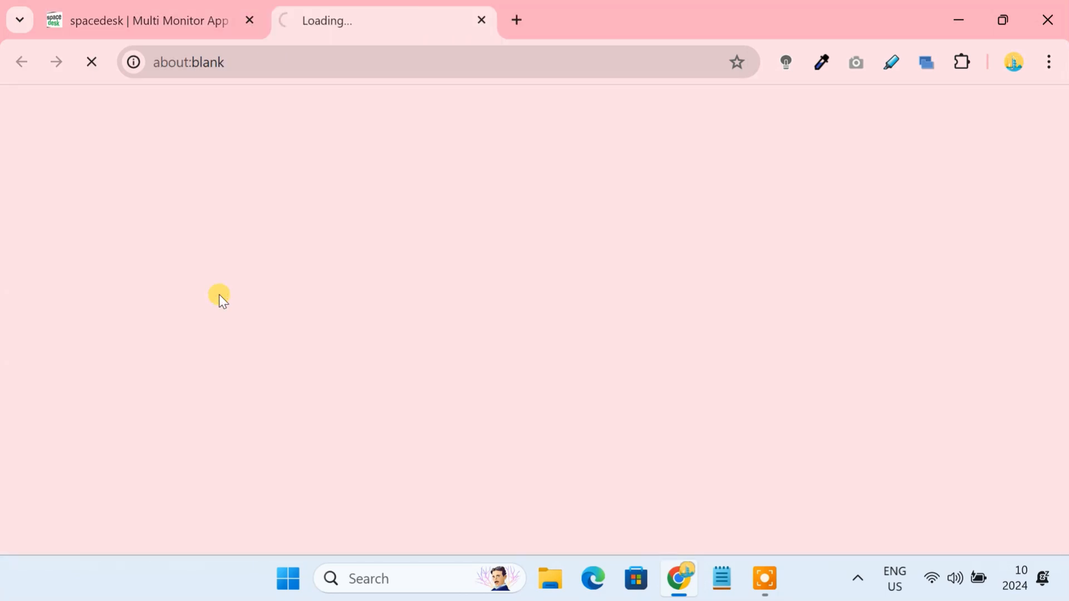
click(183, 287)
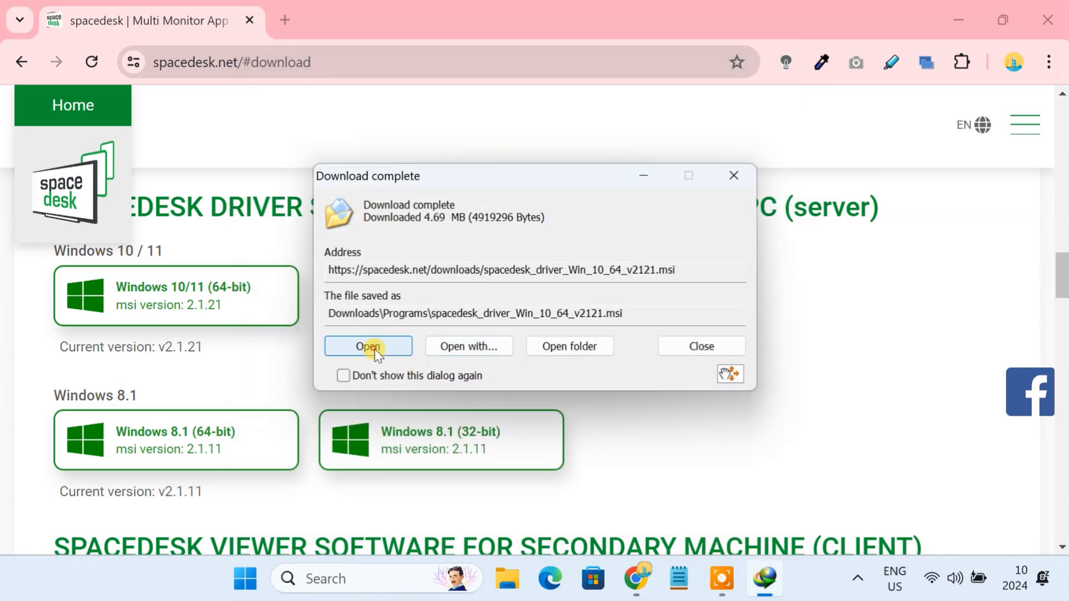
Install the spacedesk driver, accepting the license and keeping the firewall exception.
click(368, 347)
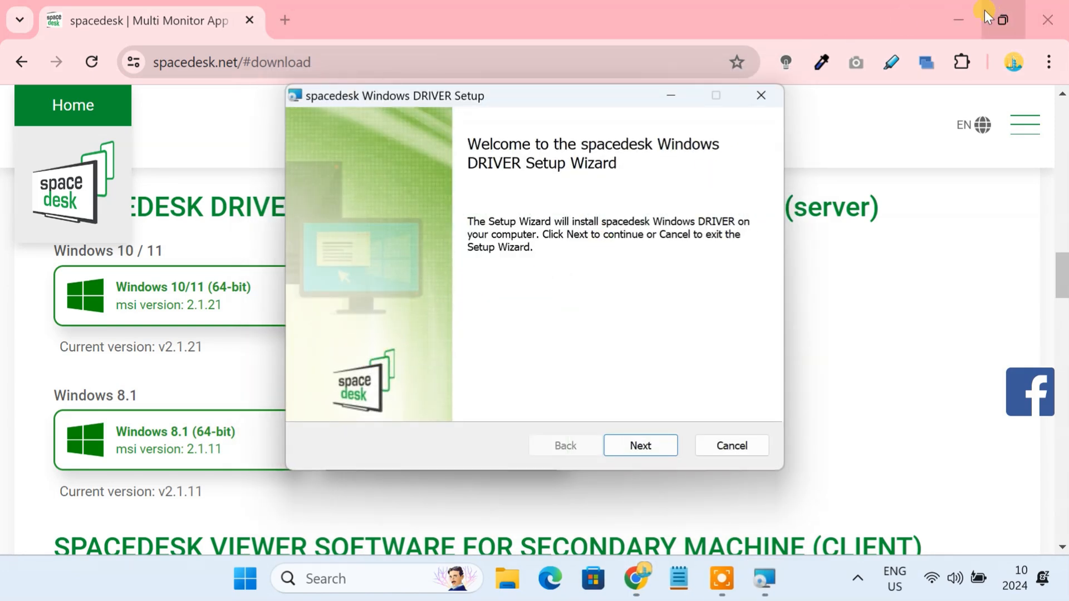
click(638, 445)
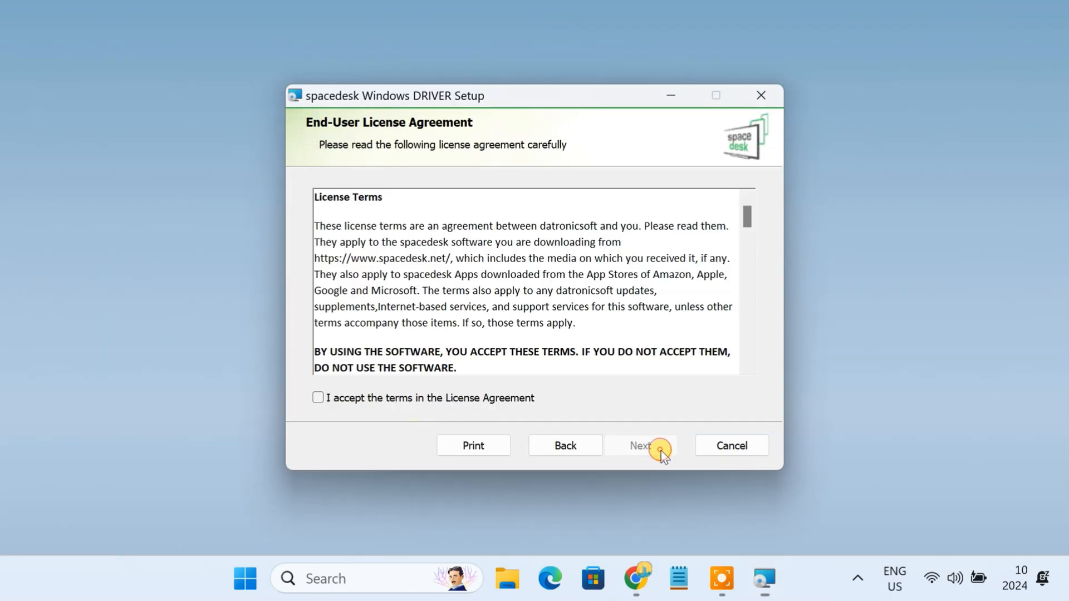
click(318, 398)
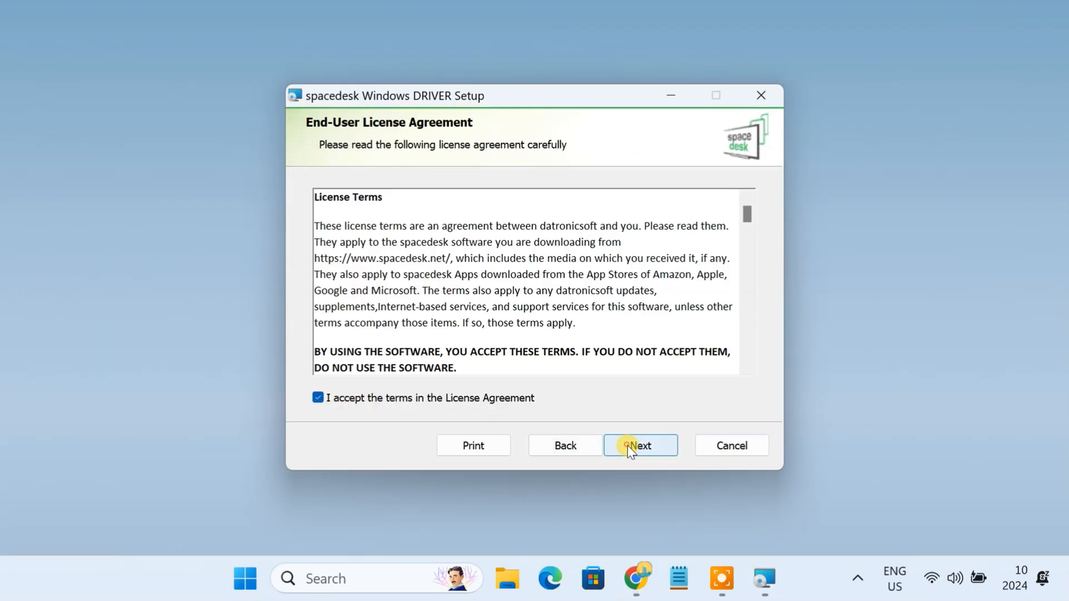
click(638, 445)
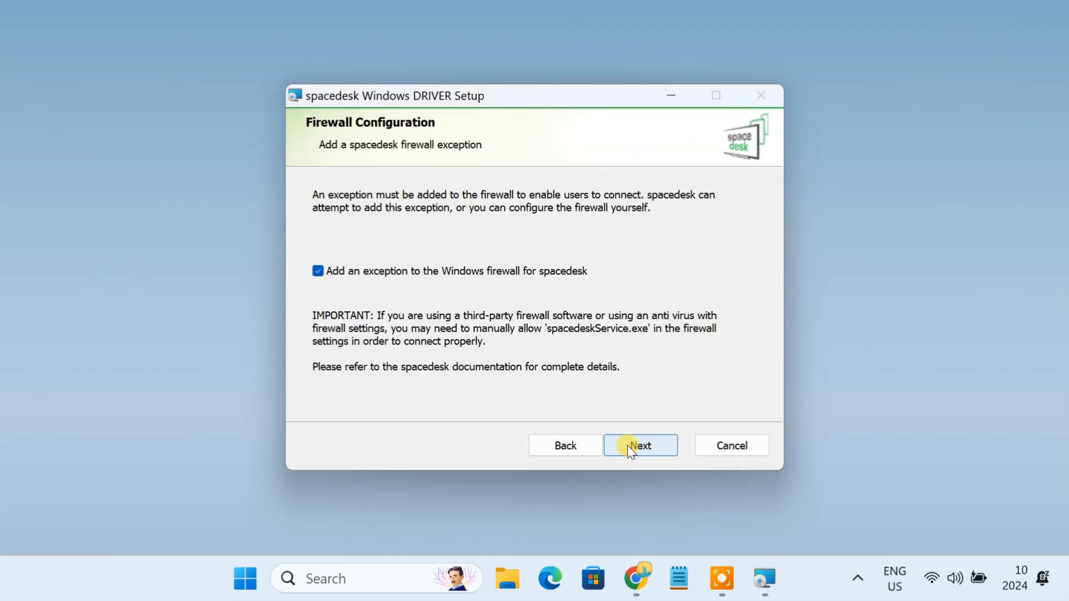
mouse_move(448, 282)
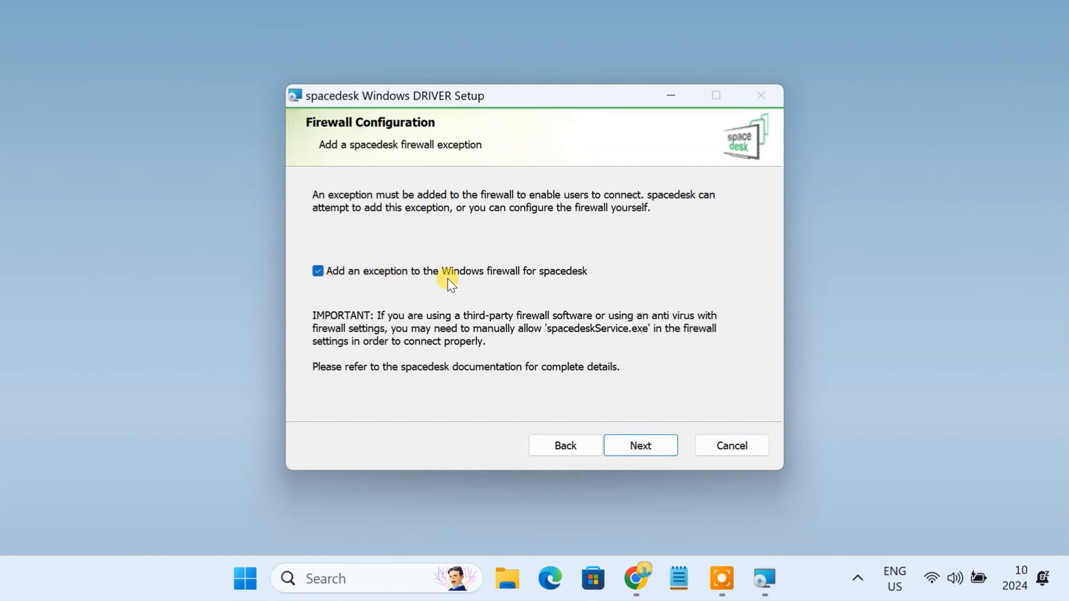
mouse_move(518, 289)
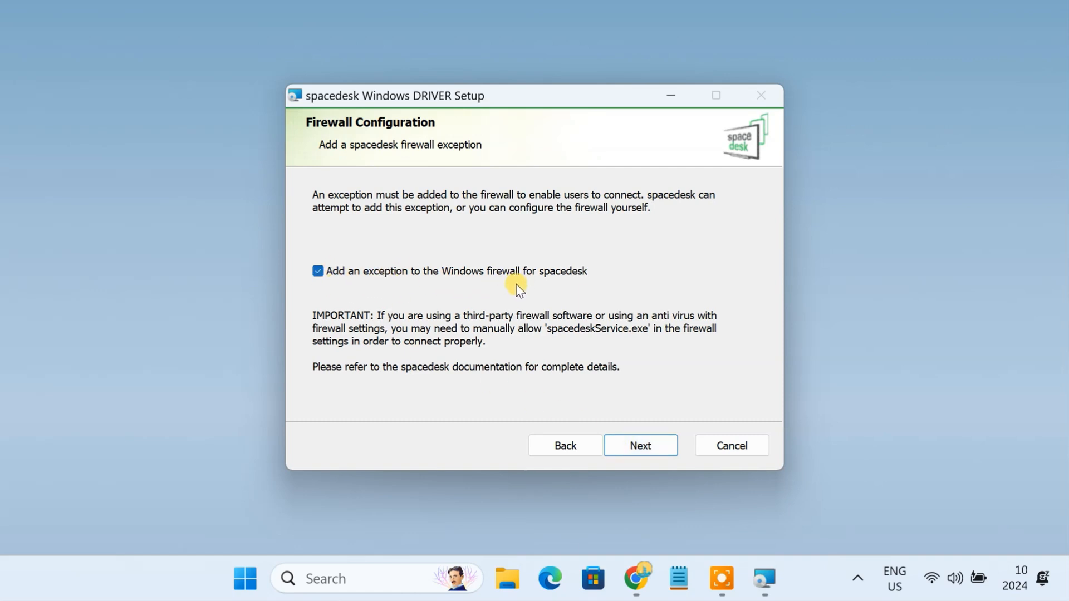
click(638, 445)
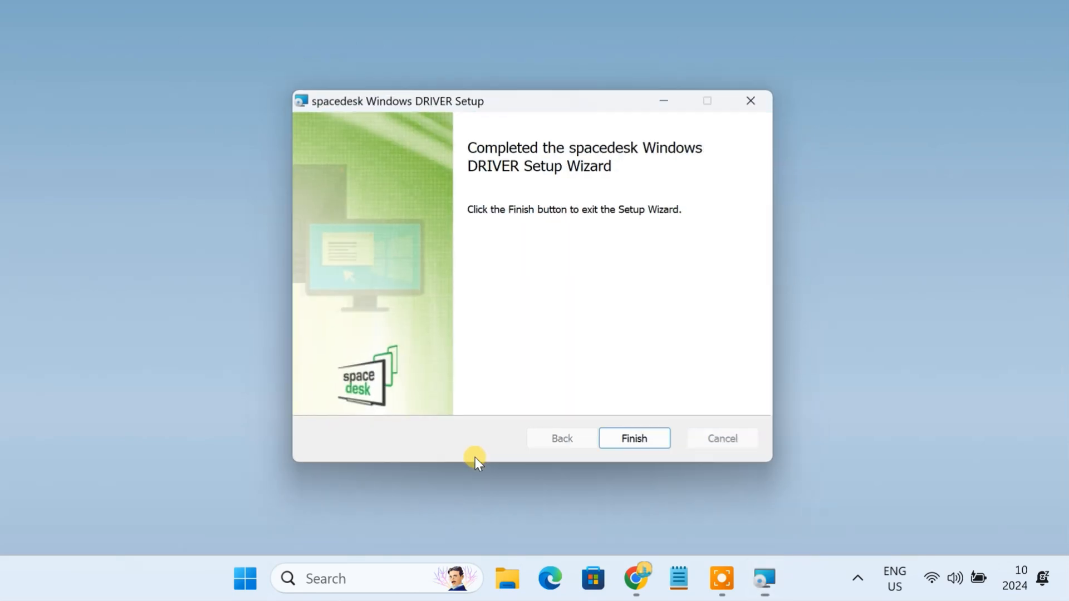
click(638, 446)
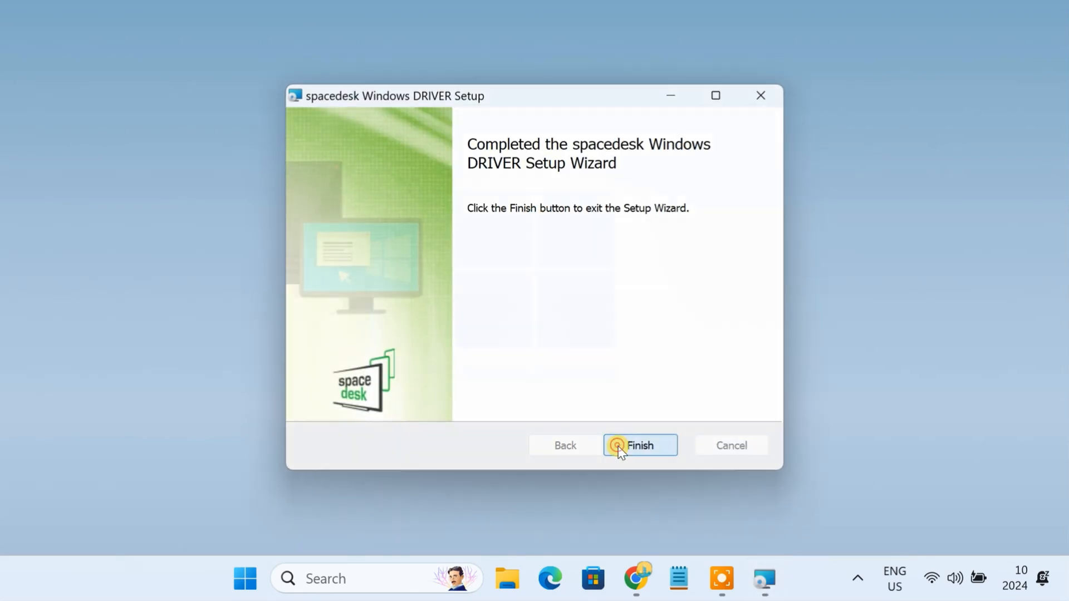
click(639, 445)
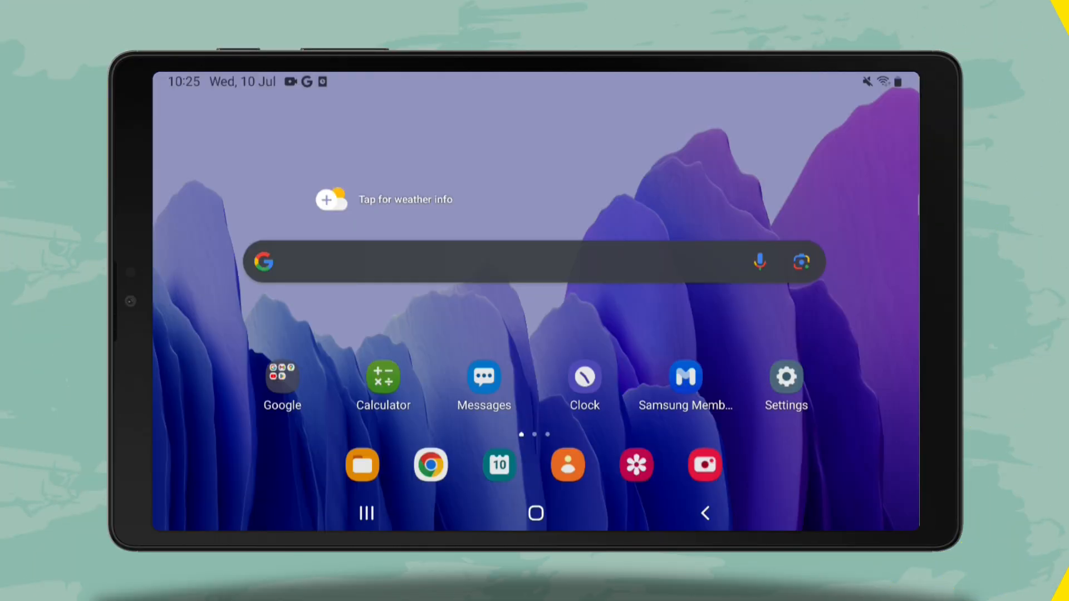
Install 'spacedesk - USB Display for PC' from the Play Store and launch it.
click(282, 376)
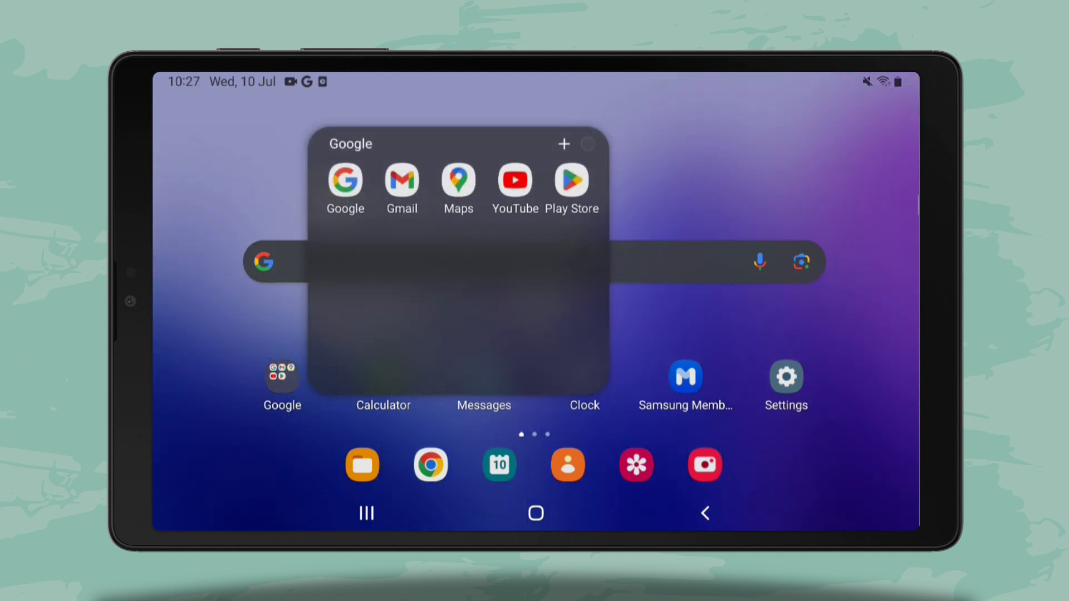
click(571, 182)
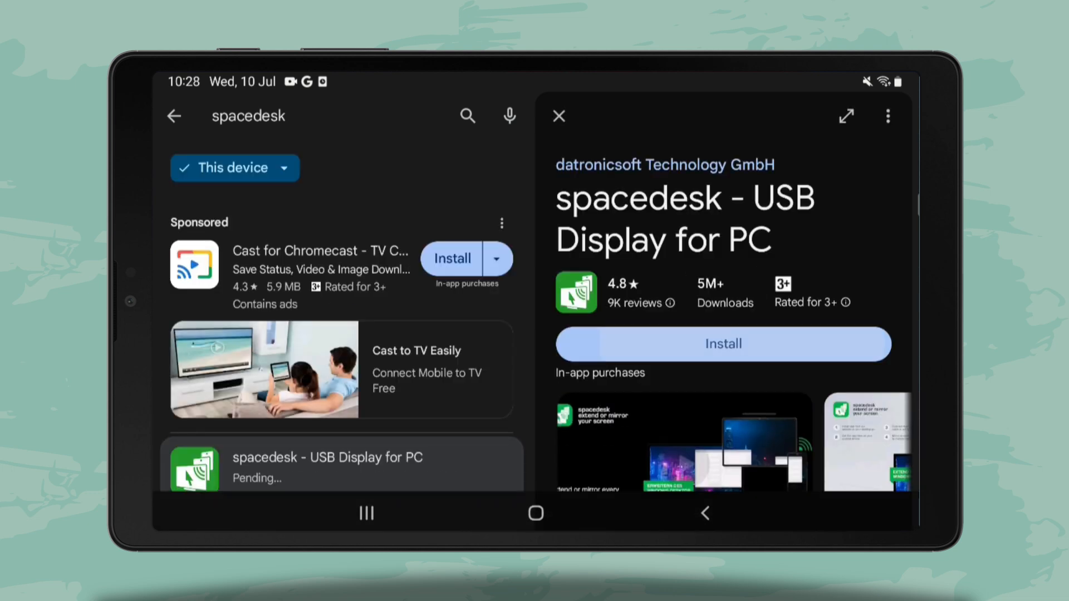
click(722, 344)
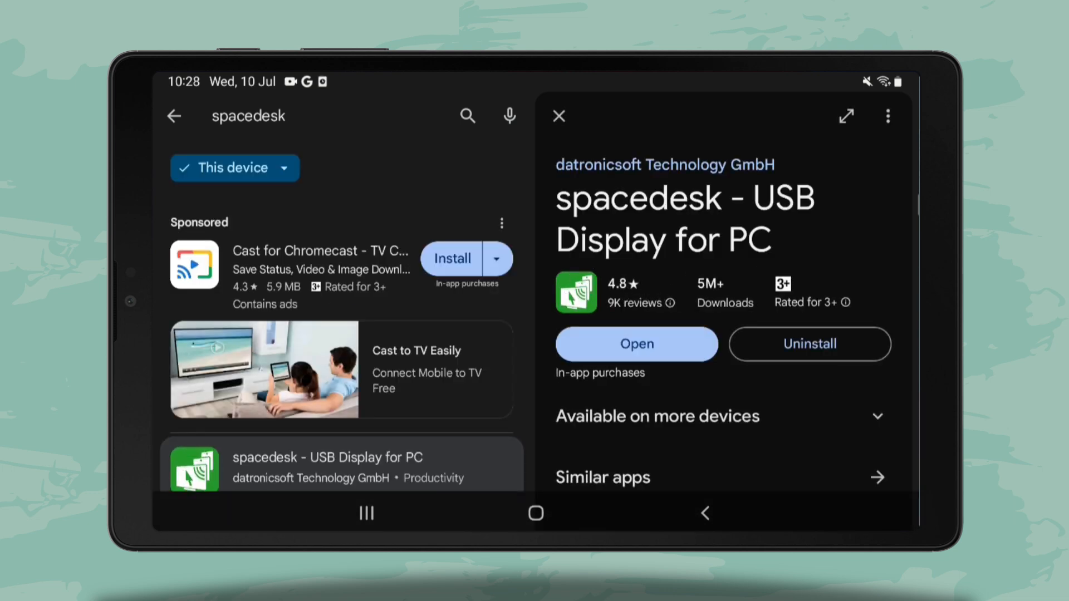
click(635, 344)
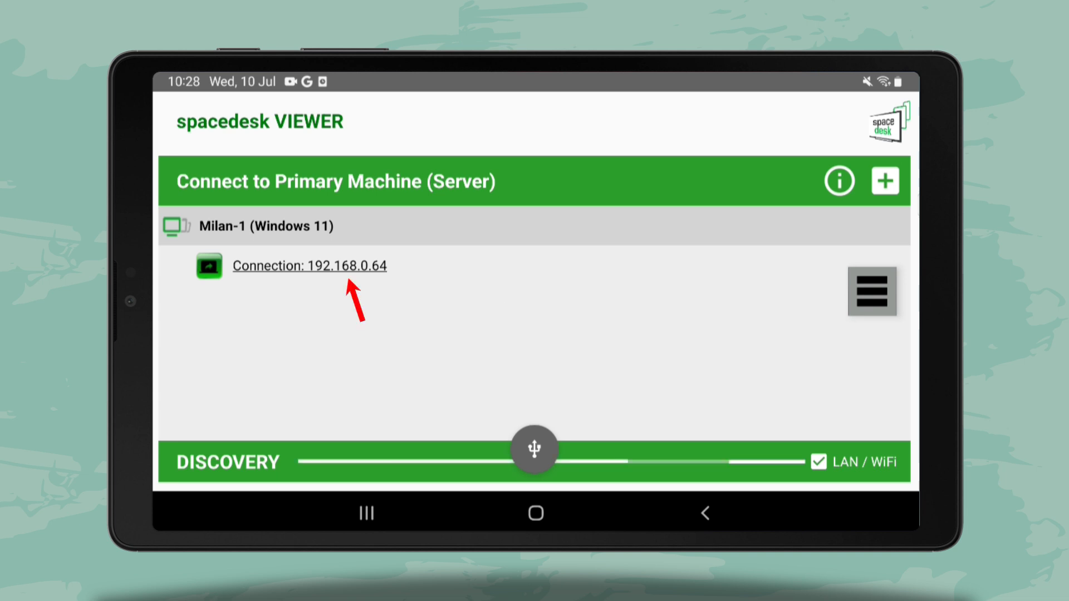
Select the 'Connection: 192.168.0.64' entry under the Windows 11 machine.
click(308, 266)
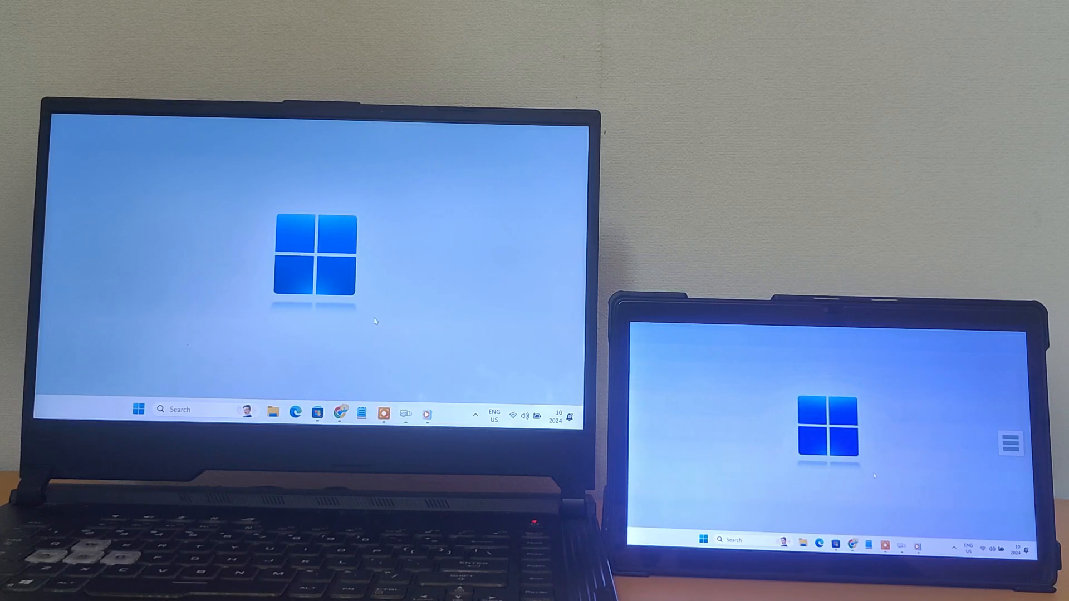
Launch Microsoft Store from the taskbar, shown identically on laptop and tablet.
click(316, 410)
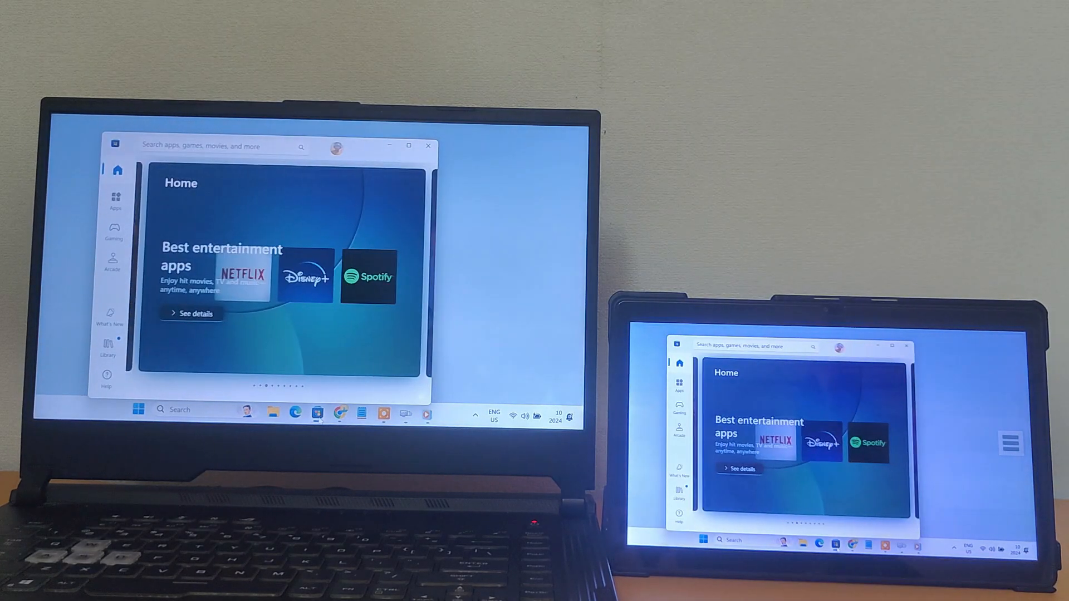
click(295, 410)
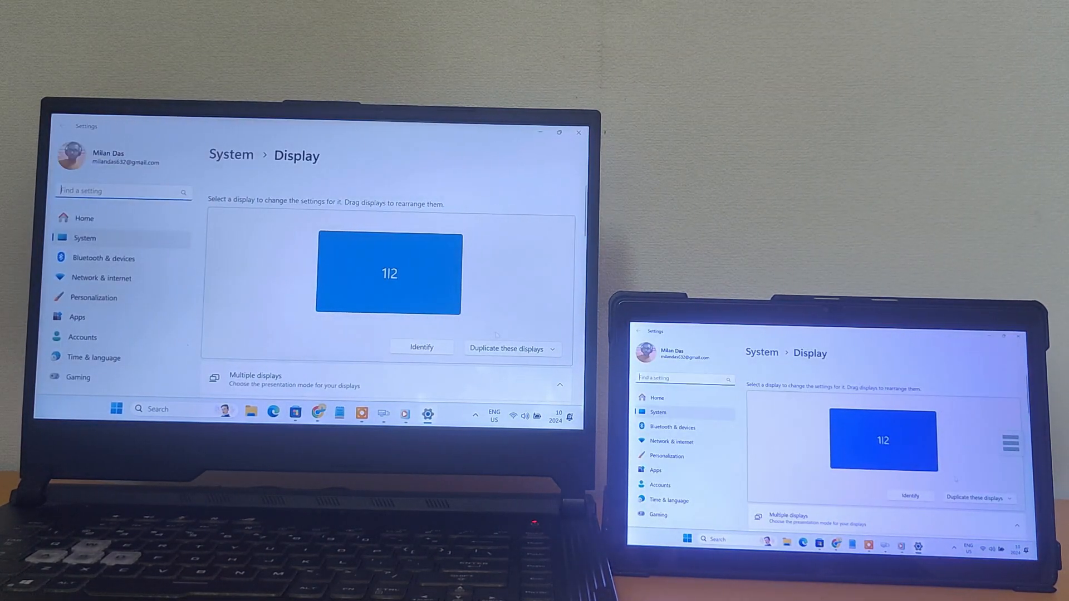
Set the multiple displays option to 'Extend these displays'.
click(507, 348)
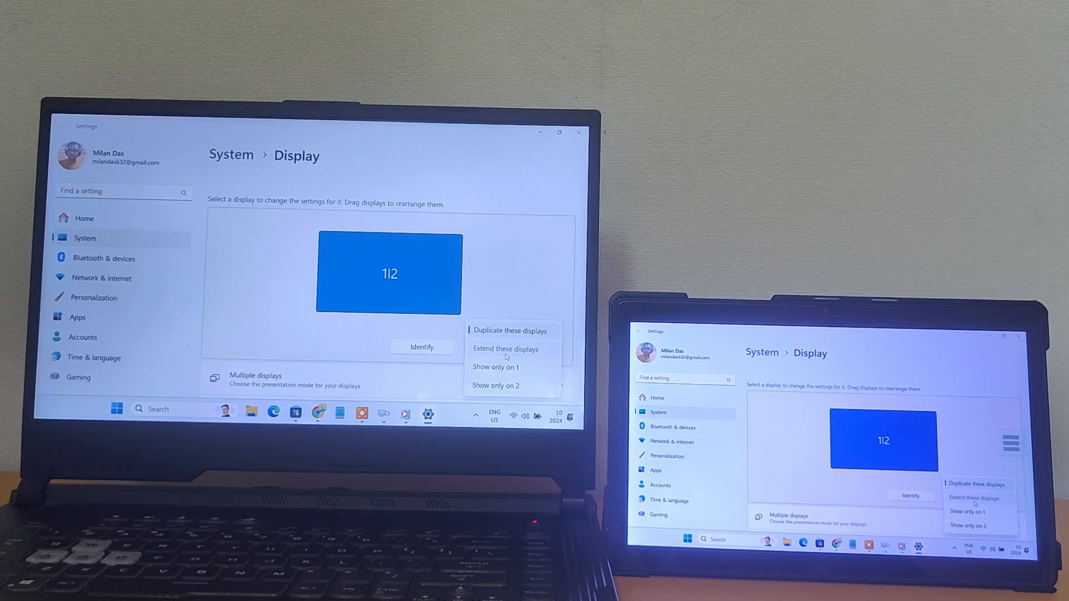
click(506, 349)
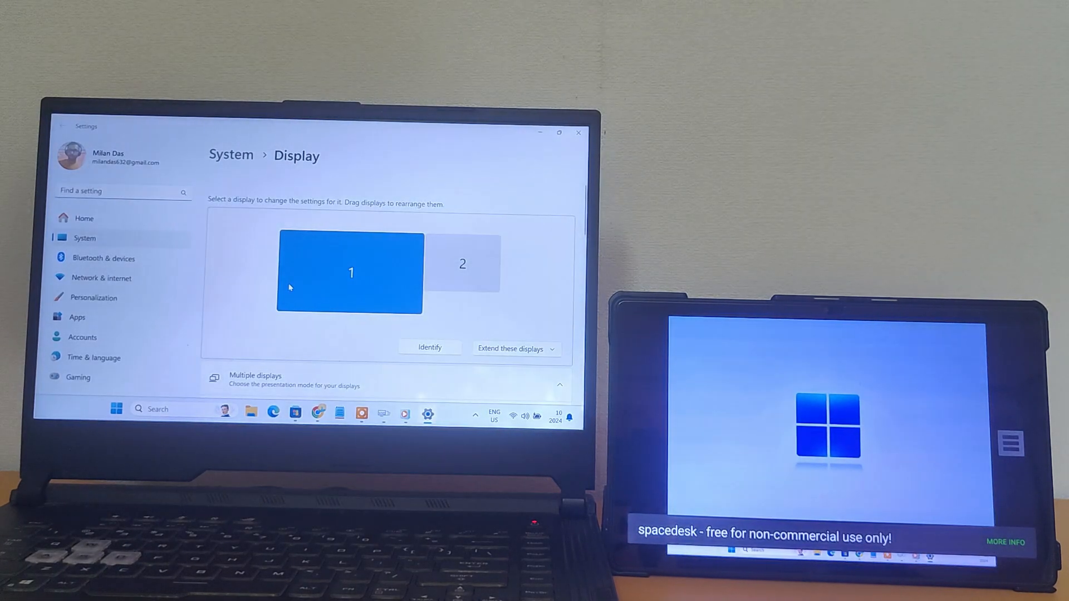
Identify the displays and drag display 2 to the lower right of display 1.
click(429, 347)
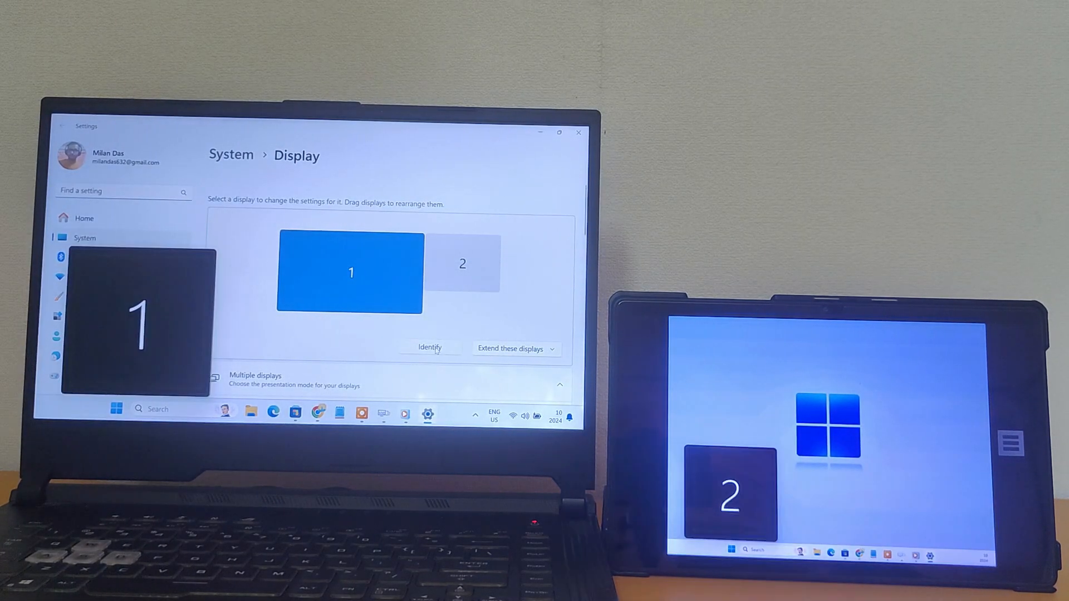
click(462, 263)
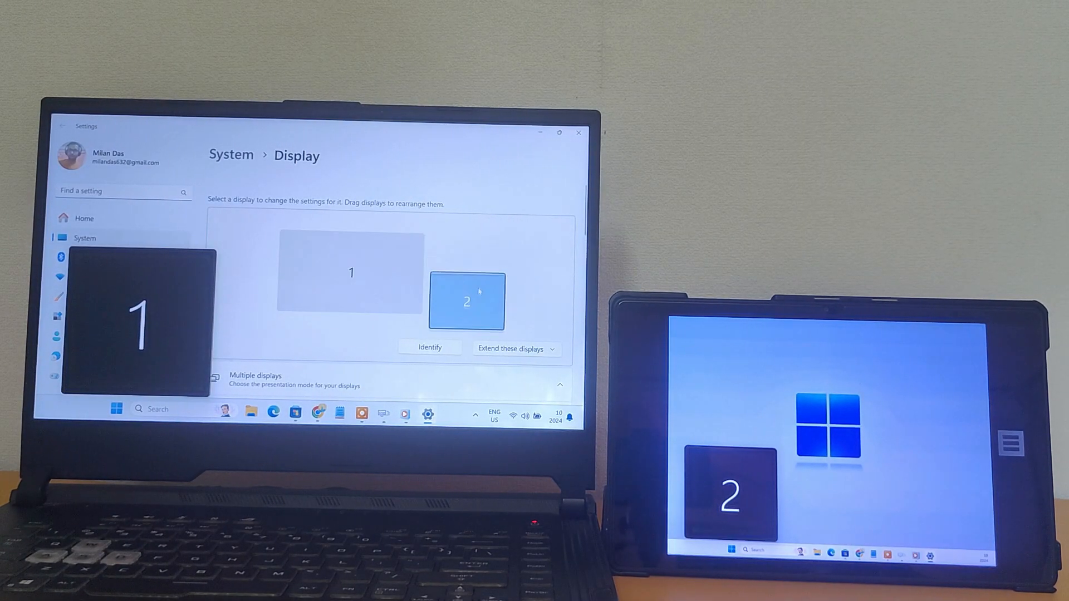
drag(467, 300, 452, 292)
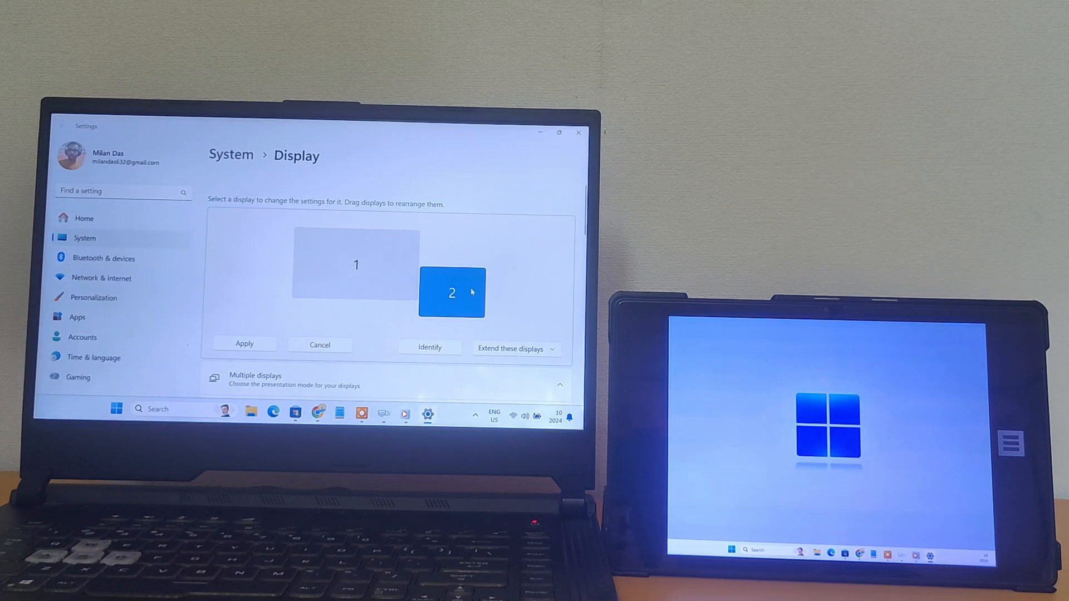
drag(451, 292, 461, 285)
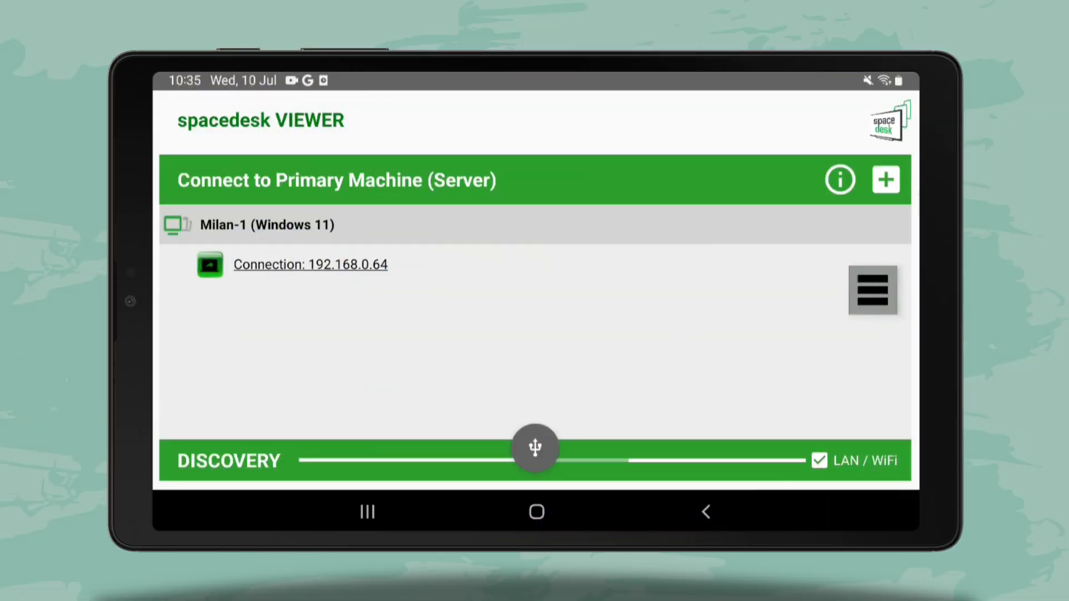
click(872, 290)
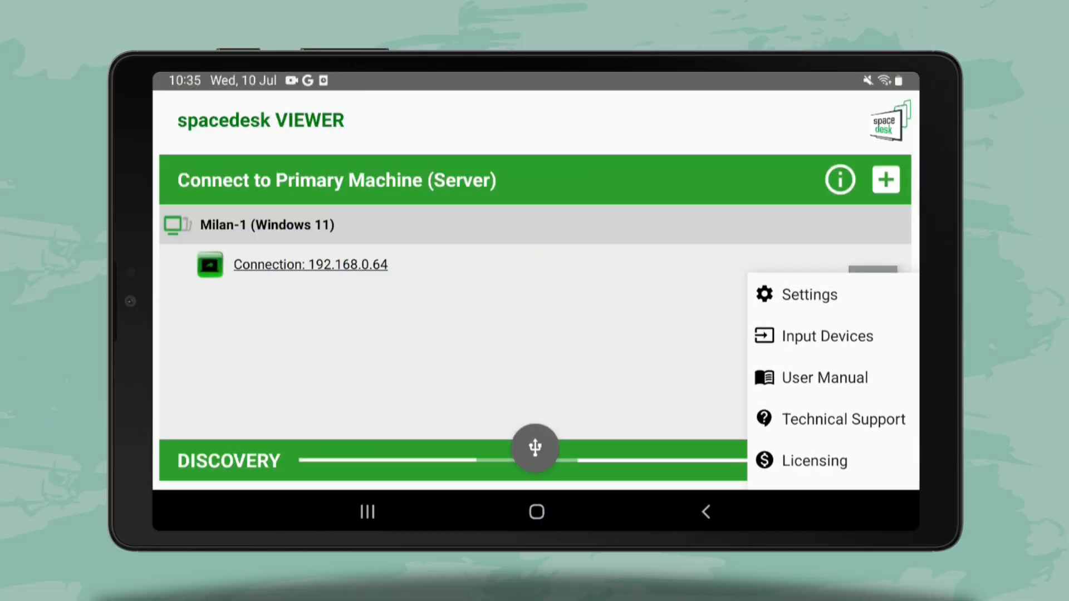
click(811, 293)
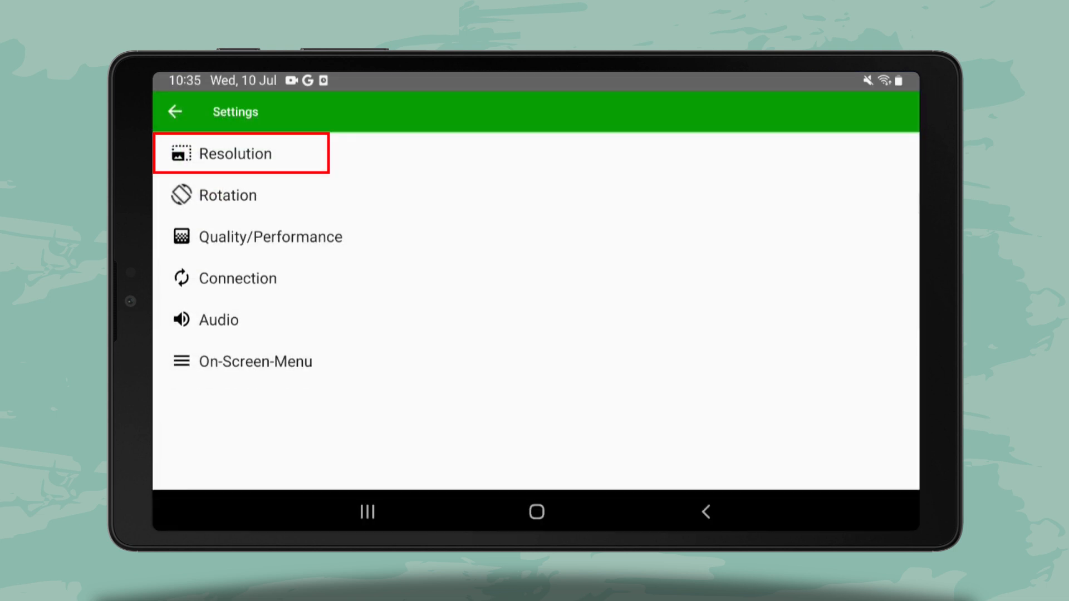
click(240, 195)
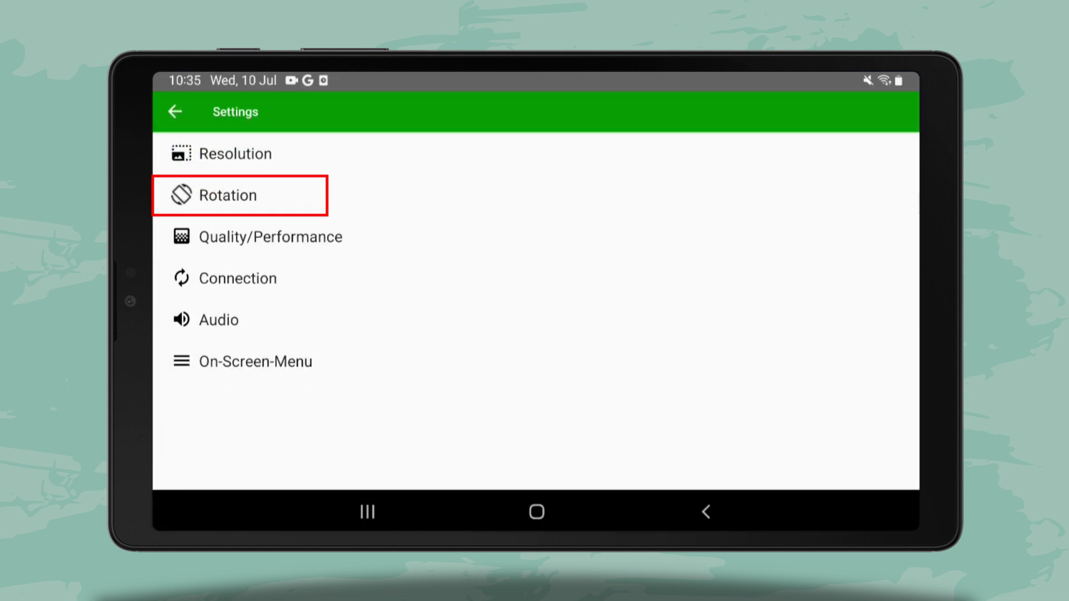
click(271, 237)
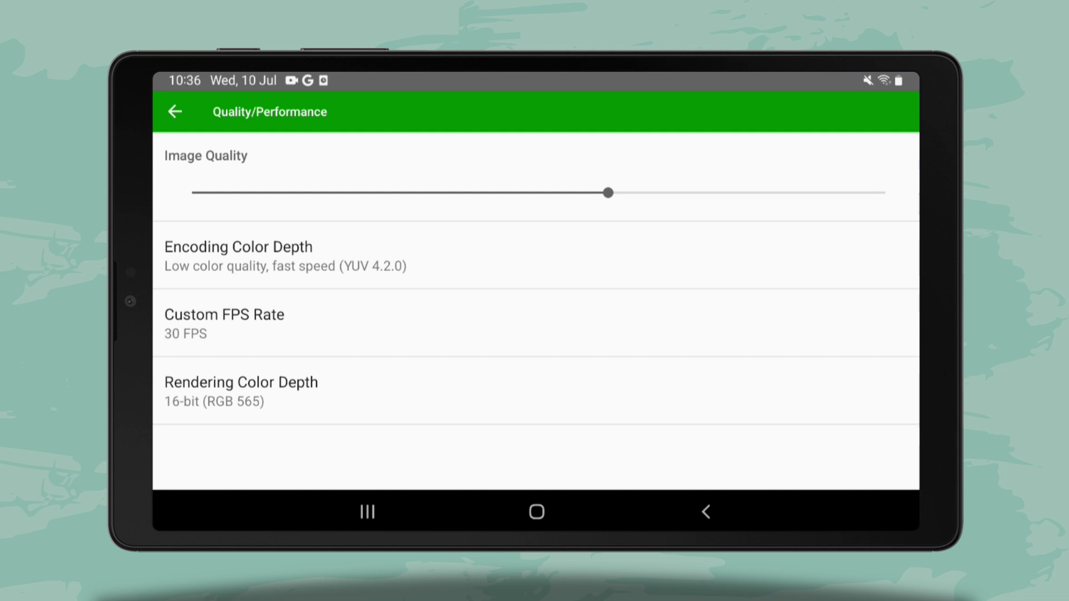
click(176, 111)
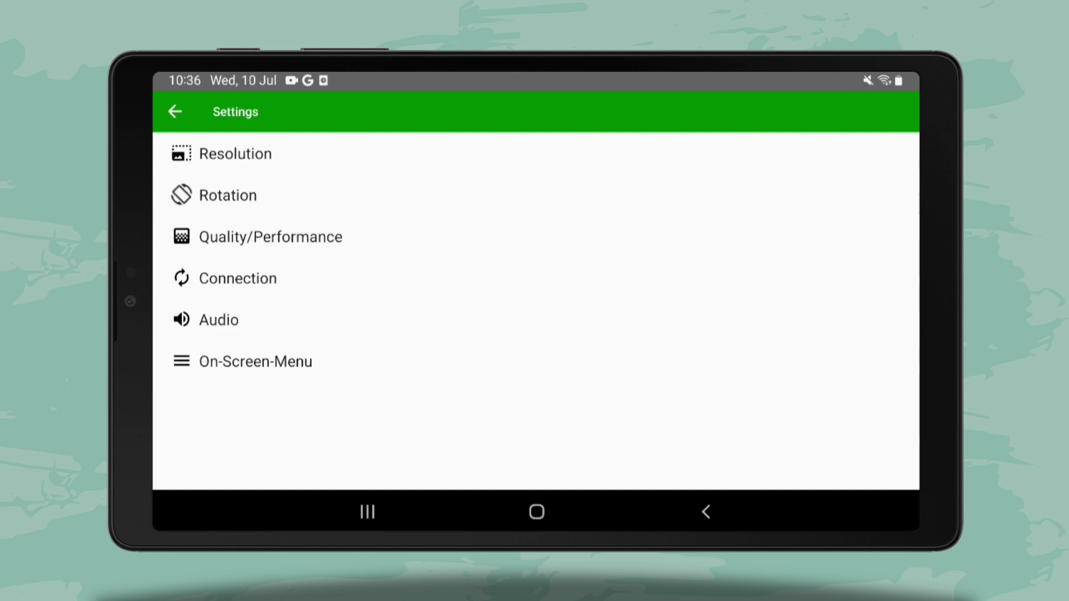
click(218, 320)
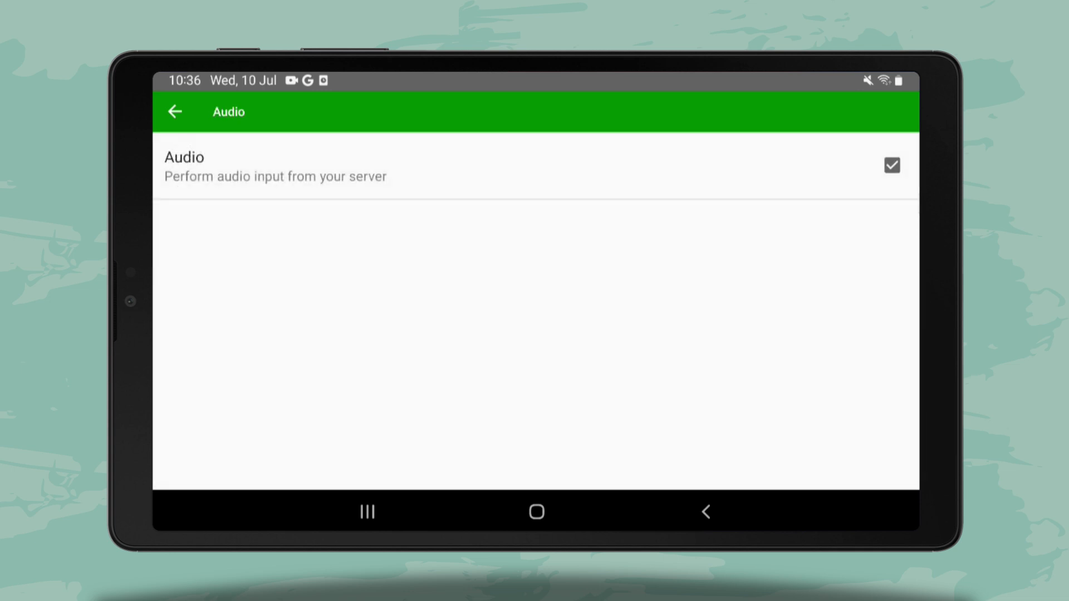
click(176, 112)
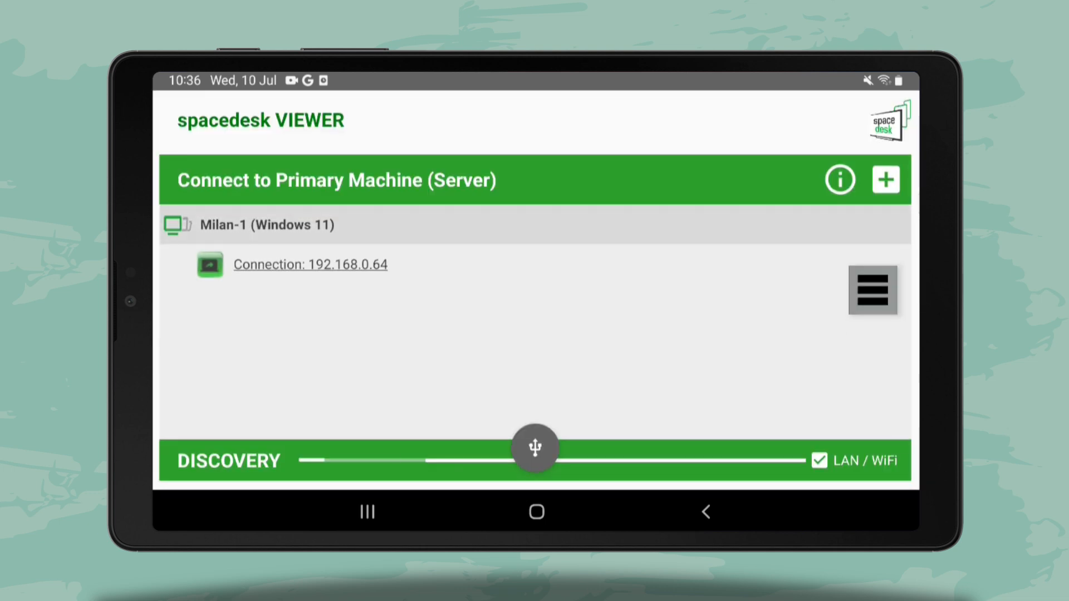
View the viewer's Input Devices > Pen settings with stylus screen control enabled.
click(872, 291)
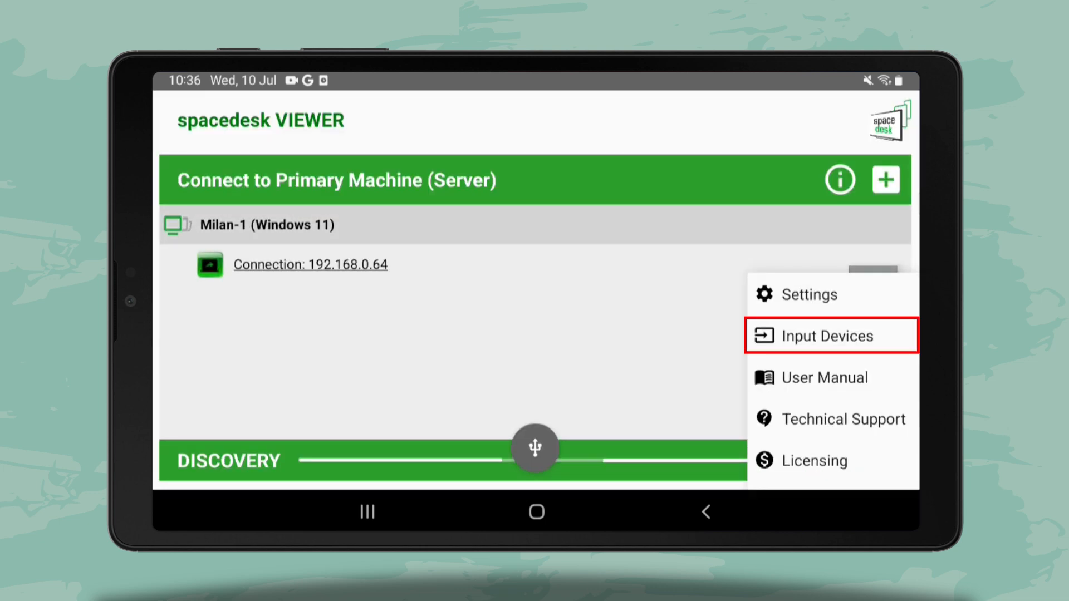
click(824, 335)
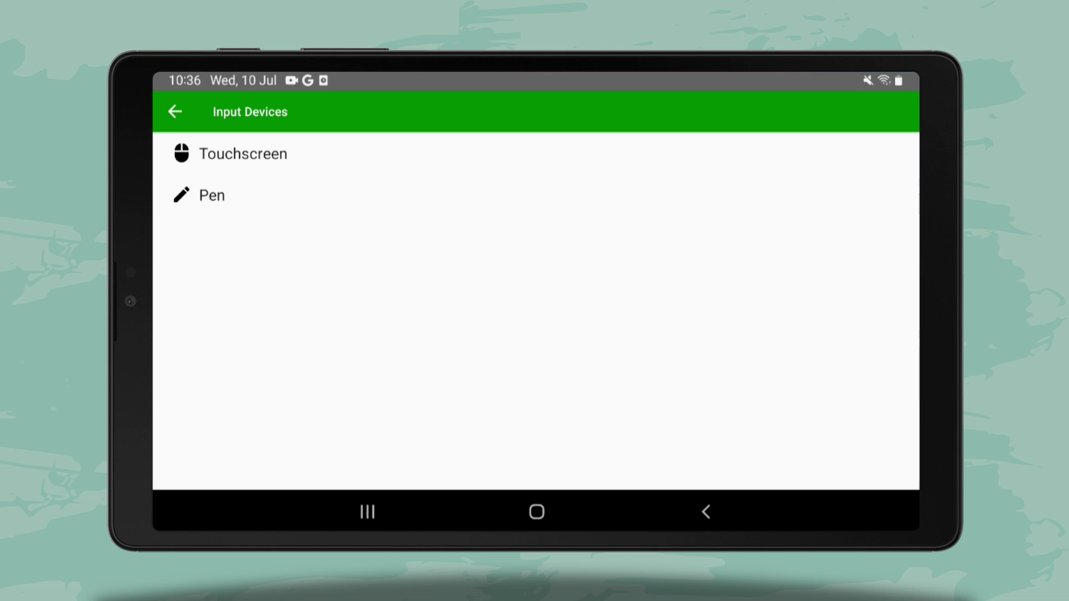
click(210, 195)
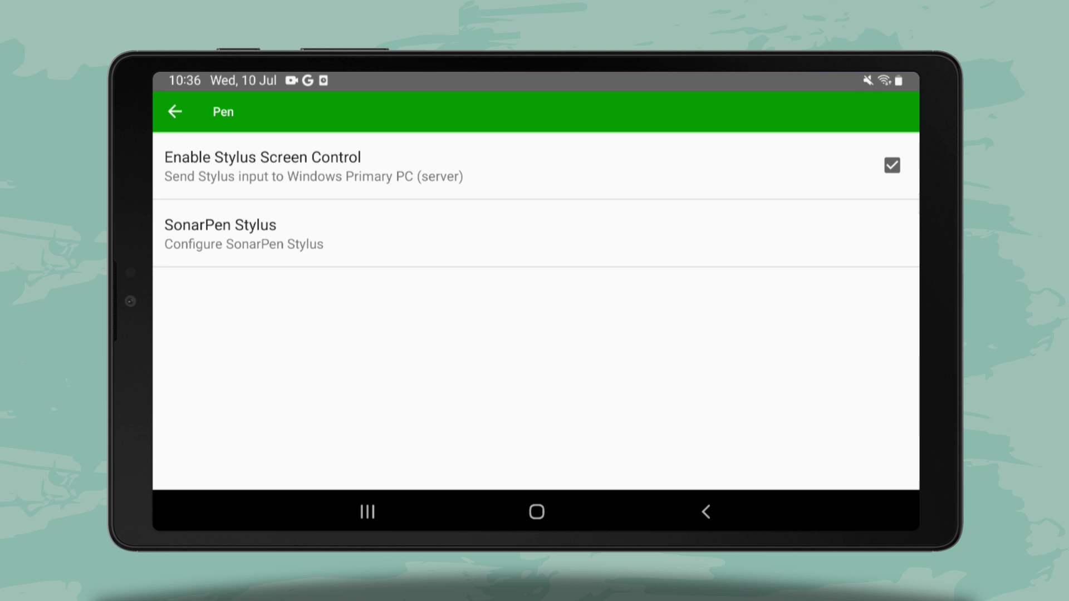
click(243, 234)
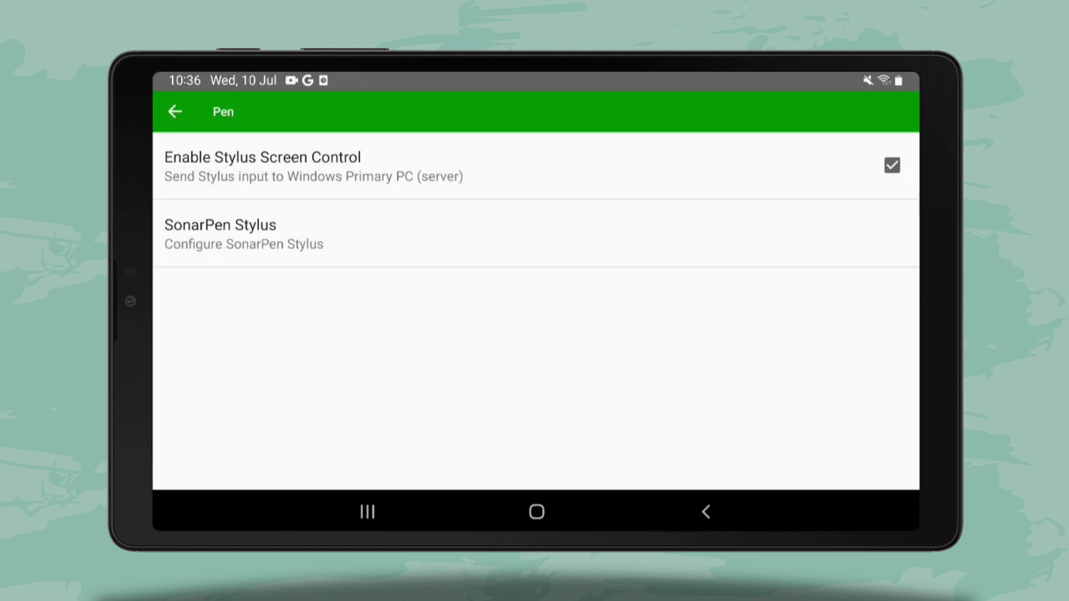
click(175, 111)
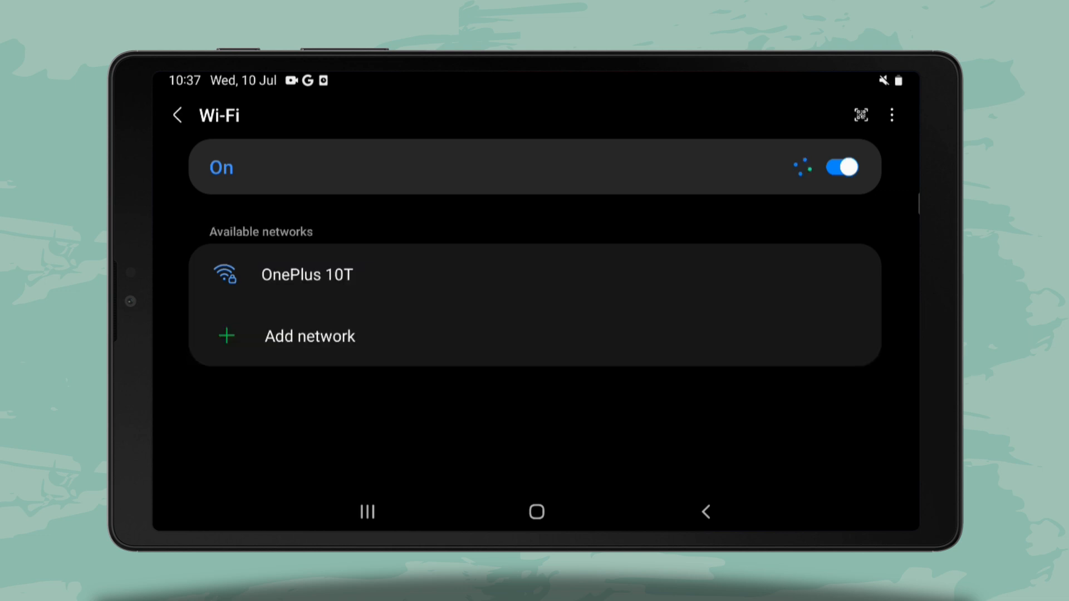
Join the OnePlus 10T Wi-Fi, relaunch spacedesk, and select the PC's connection.
click(307, 274)
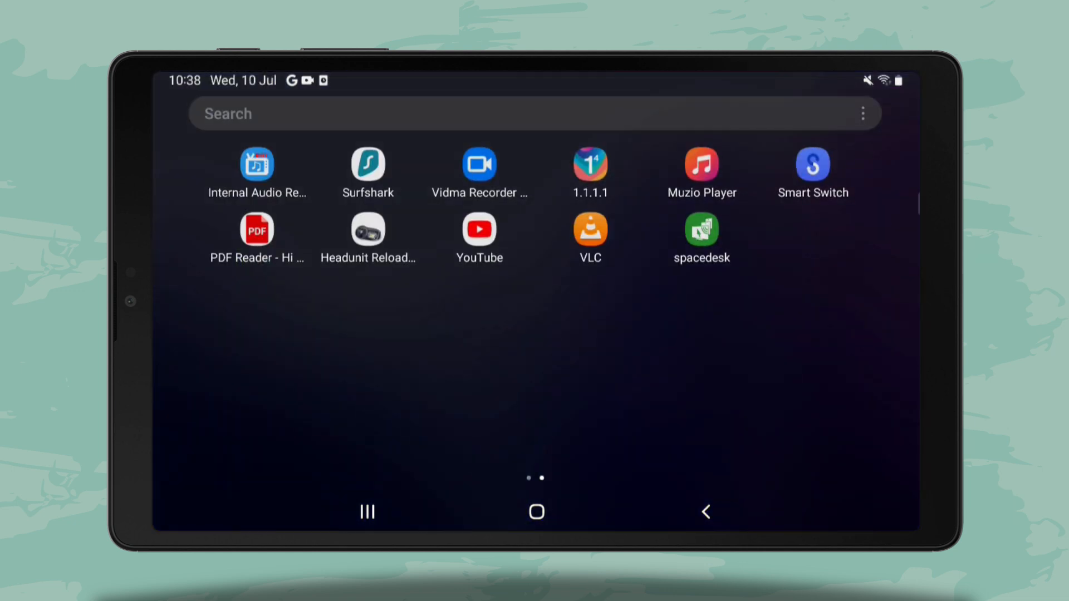
click(701, 229)
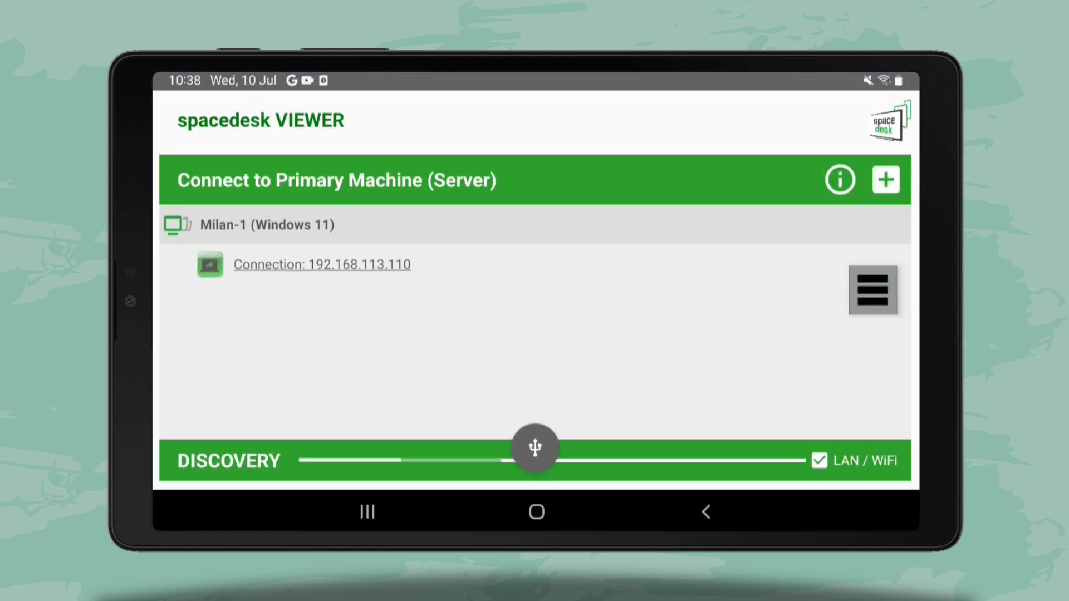
click(321, 264)
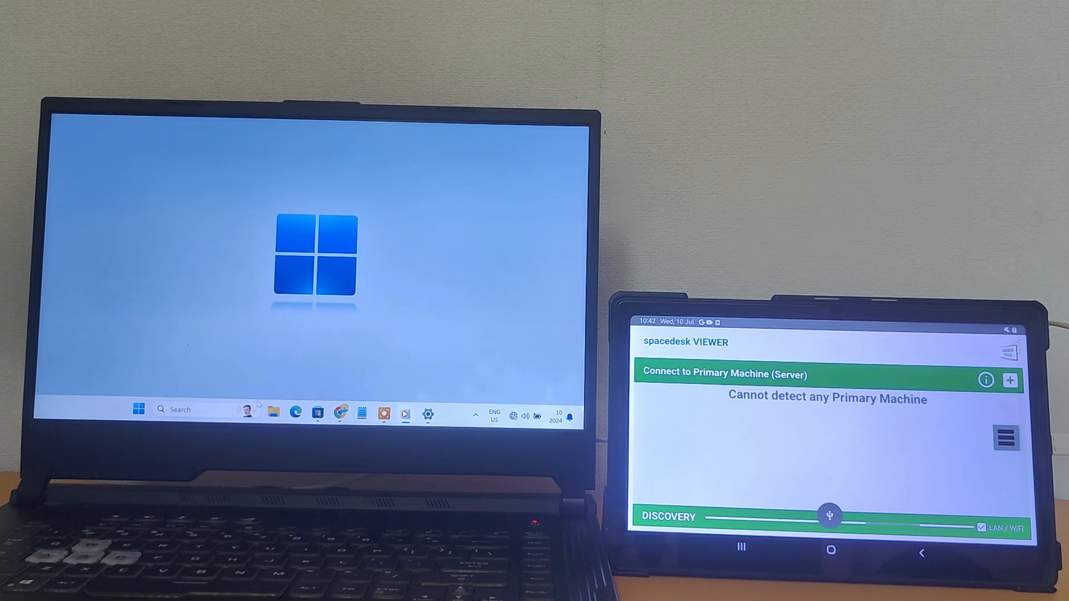
Open spacedesk Driver Console, enable USB Cable Android, and accept the tablet's USB prompt.
text(spacedesk DRIVES)
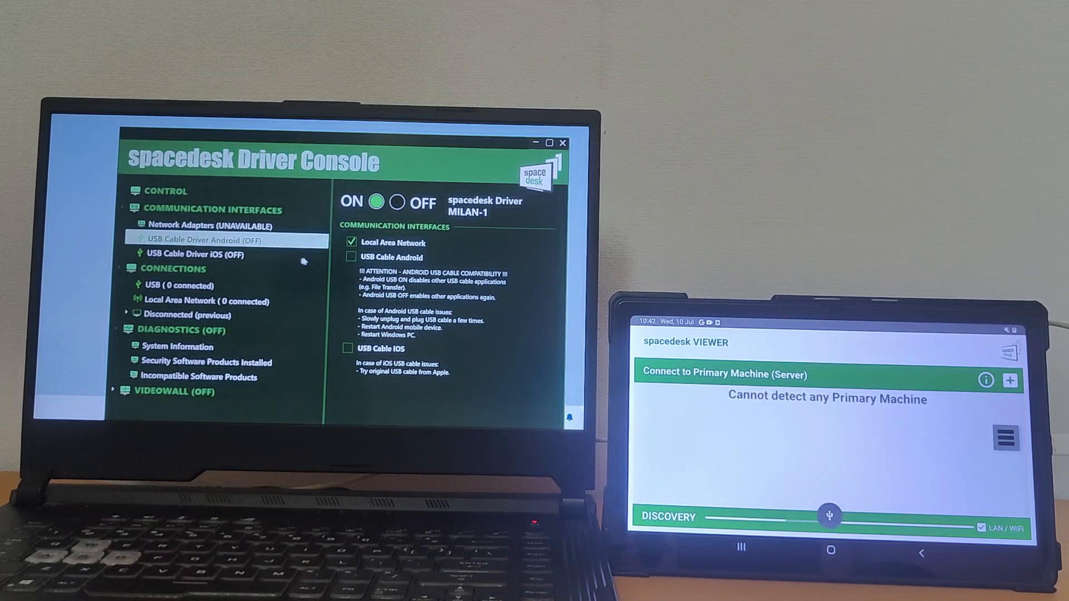
click(350, 257)
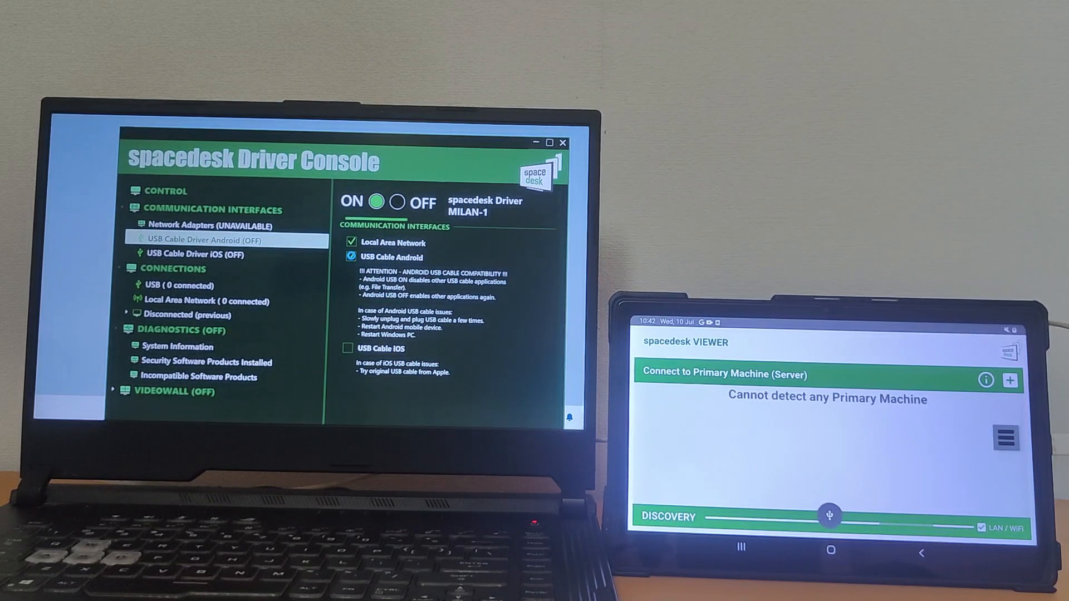
click(350, 257)
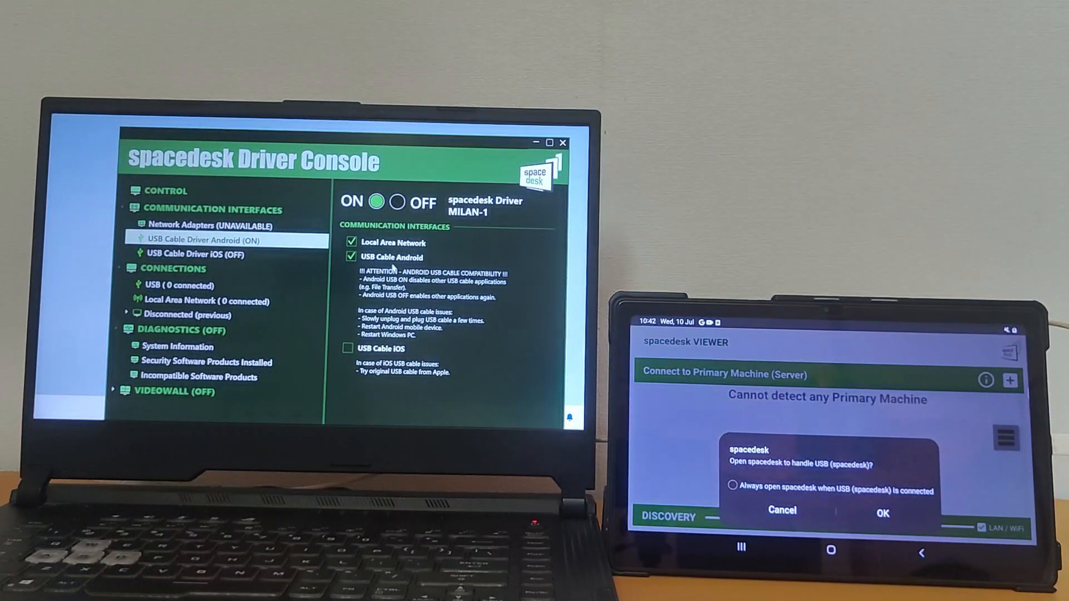
click(881, 513)
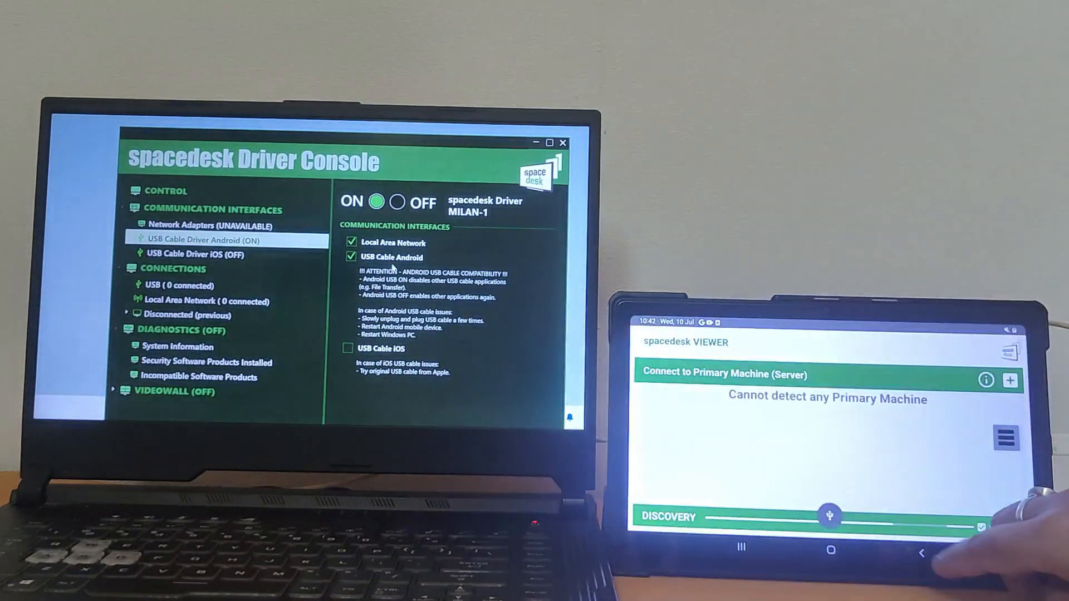